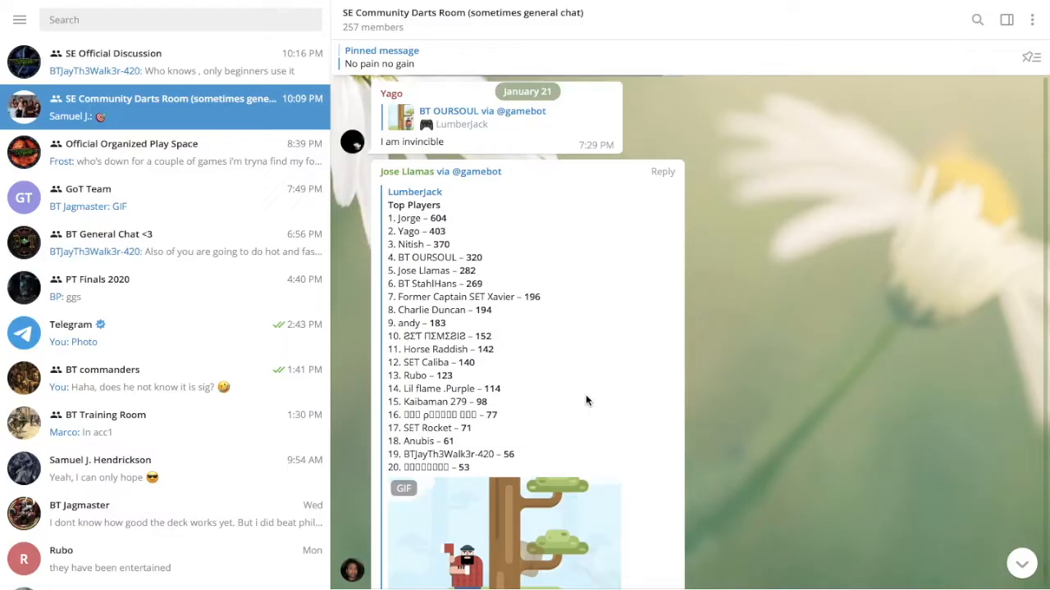
Start a LumberJack round and chop the tree until the round ends at 28 points.
scroll("down", 3)
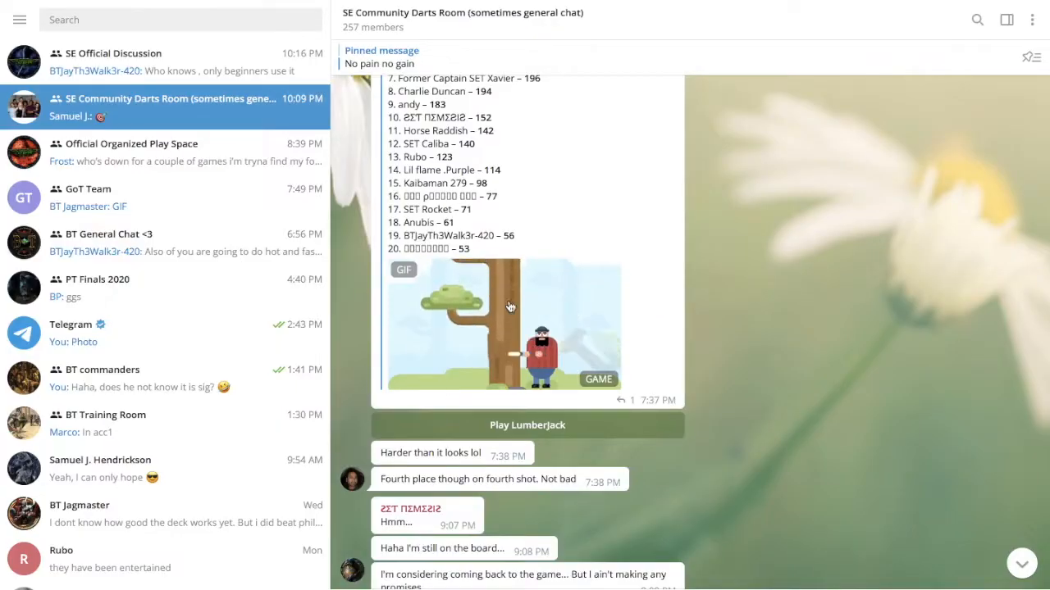
scroll("down", 3)
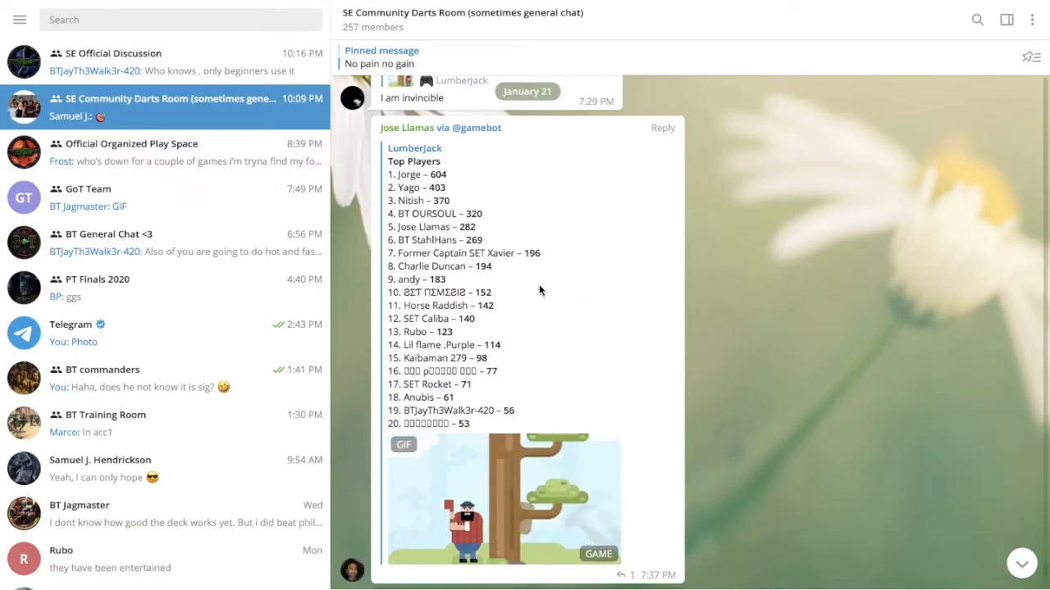
scroll("down", 3)
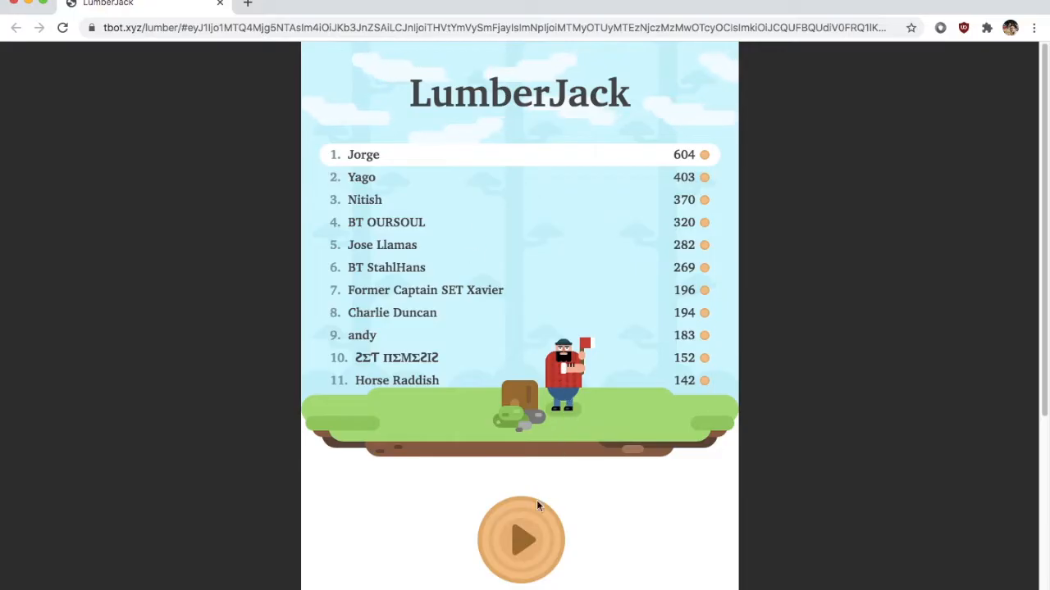
left_click(521, 539)
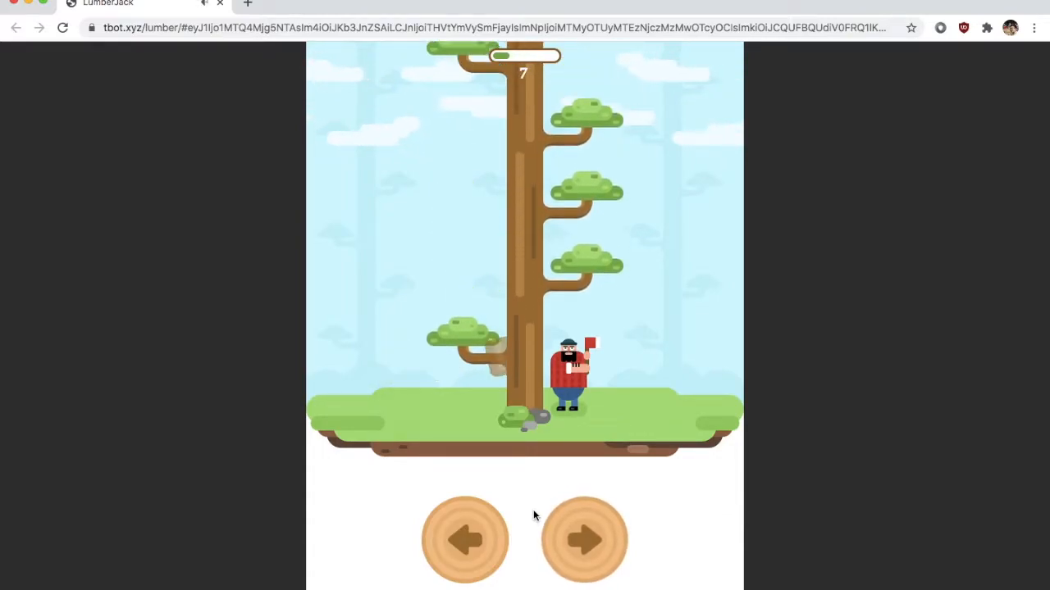
left_click(465, 540)
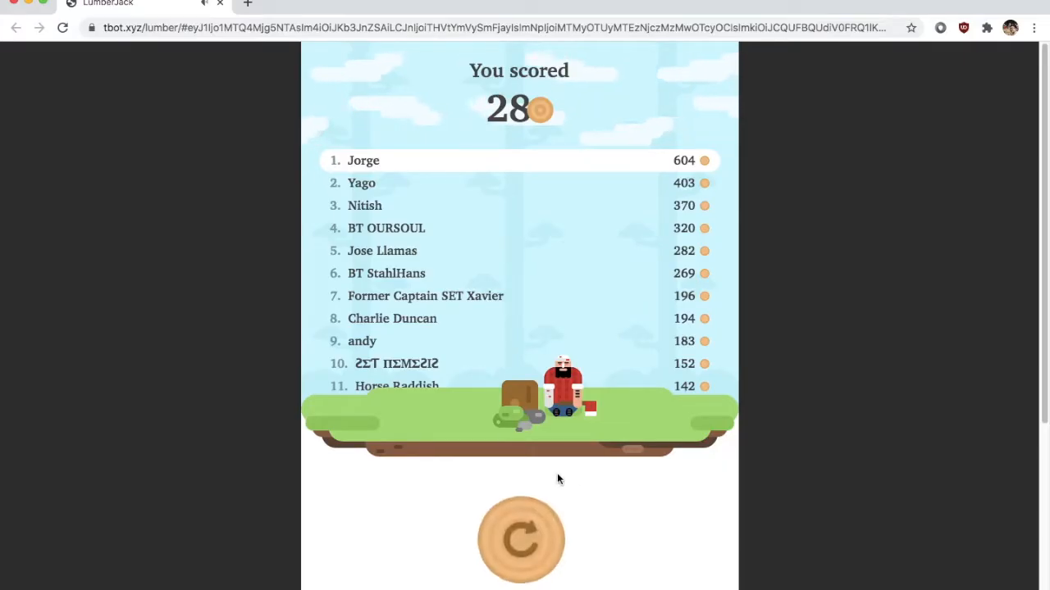
mouse_move(595, 279)
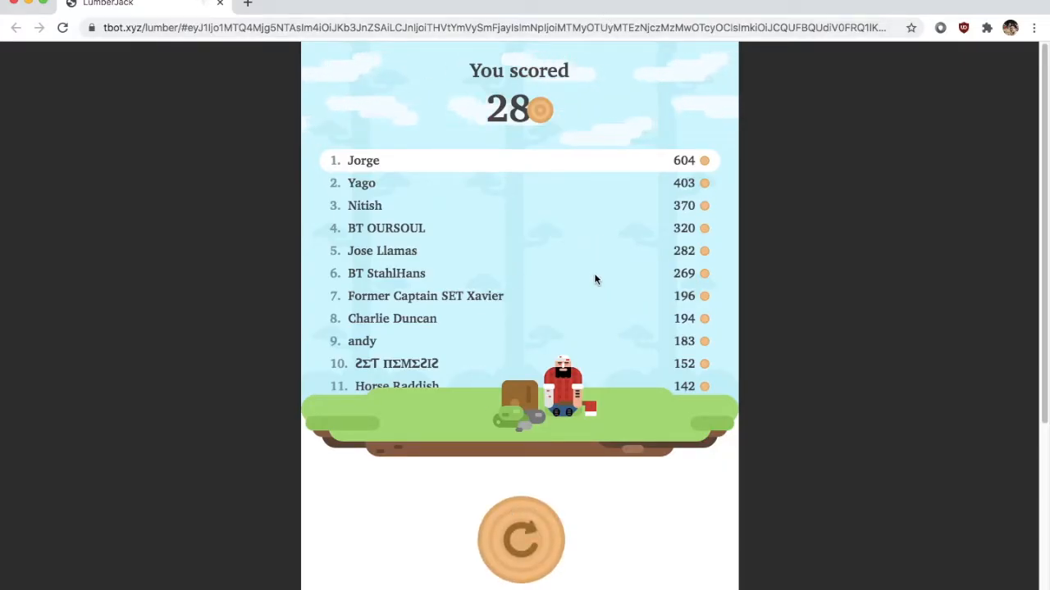
mouse_move(817, 239)
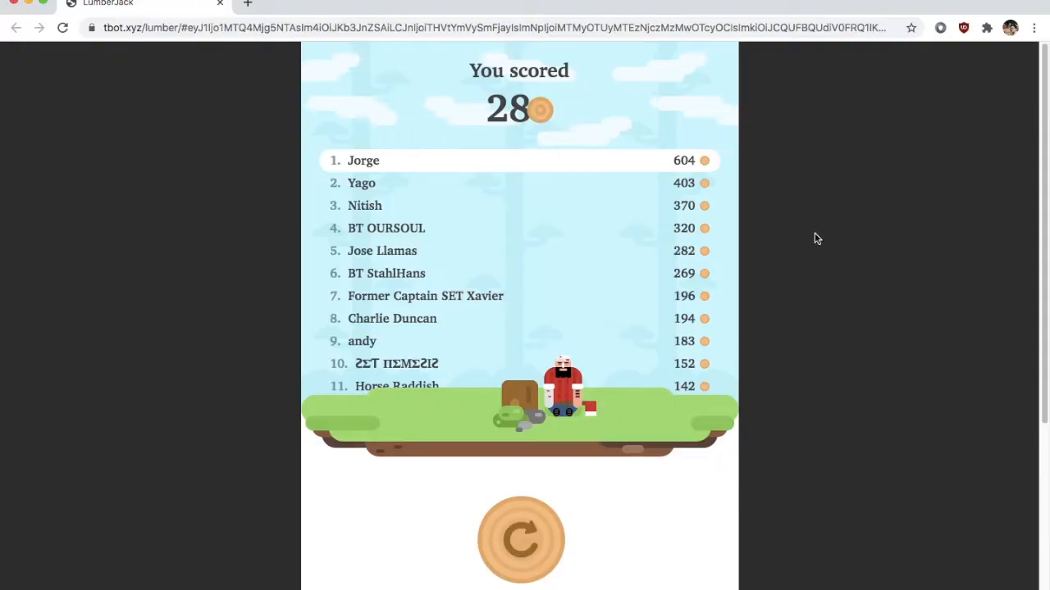
mouse_move(794, 196)
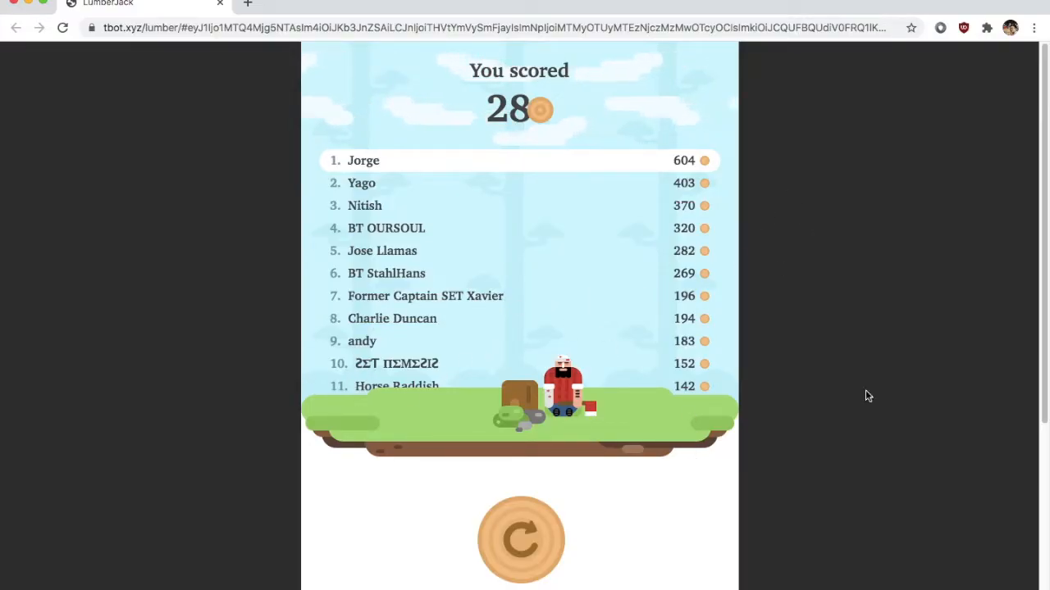
mouse_move(779, 340)
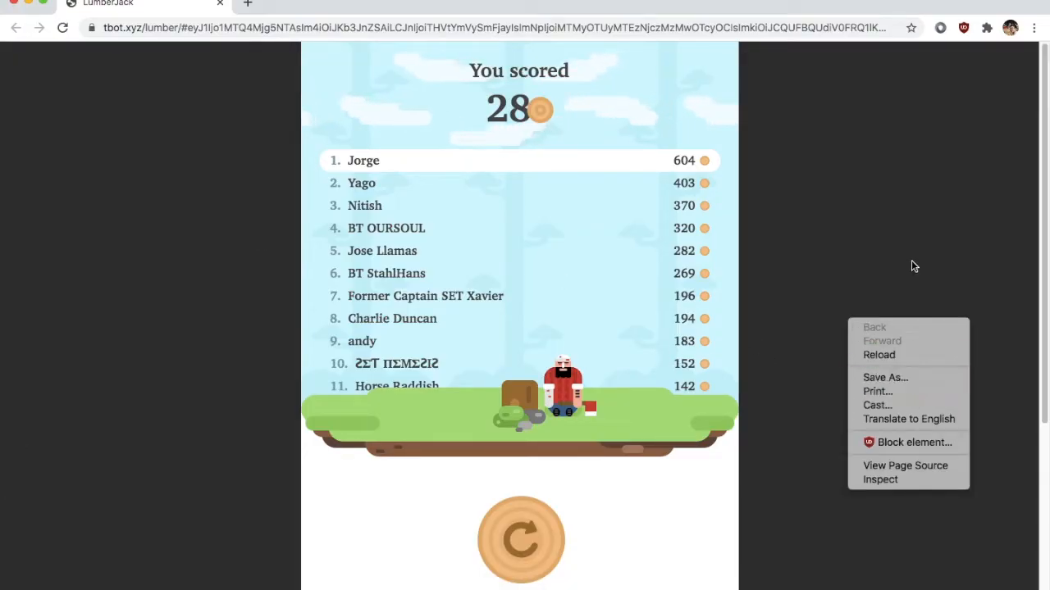
mouse_move(889, 314)
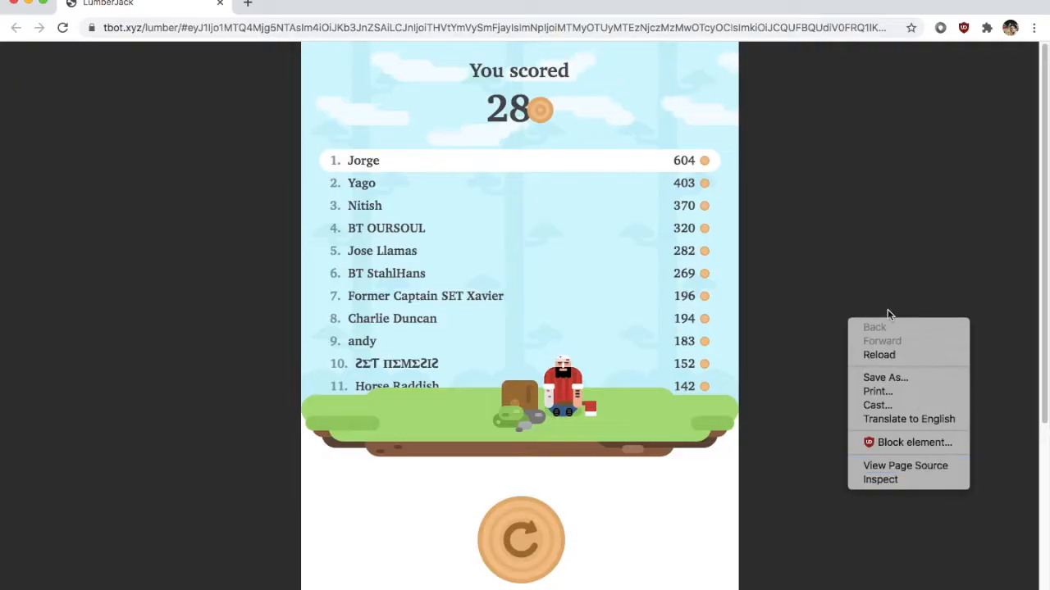
mouse_move(924, 237)
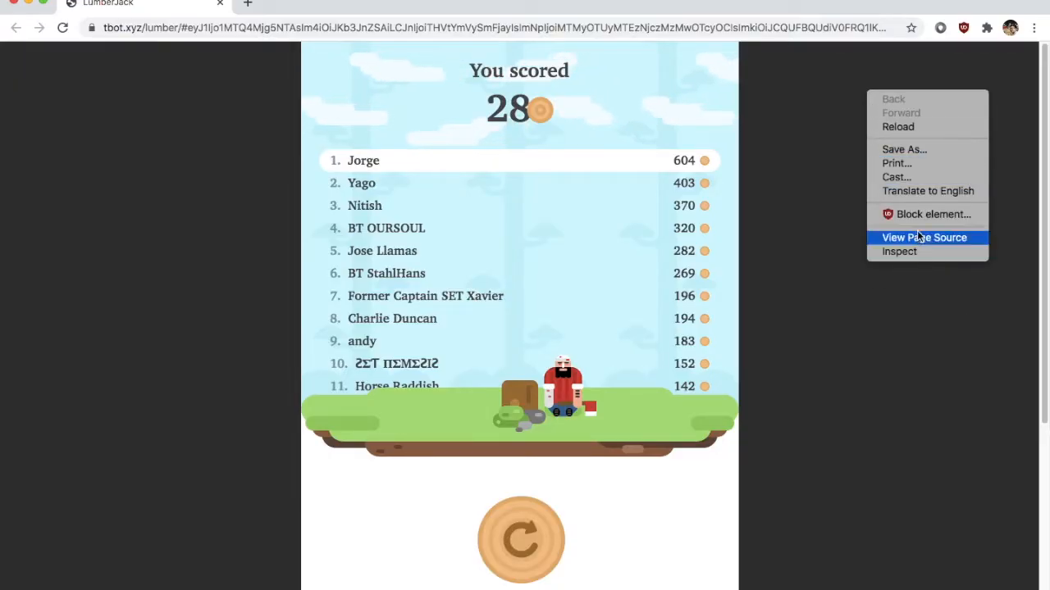
mouse_move(929, 252)
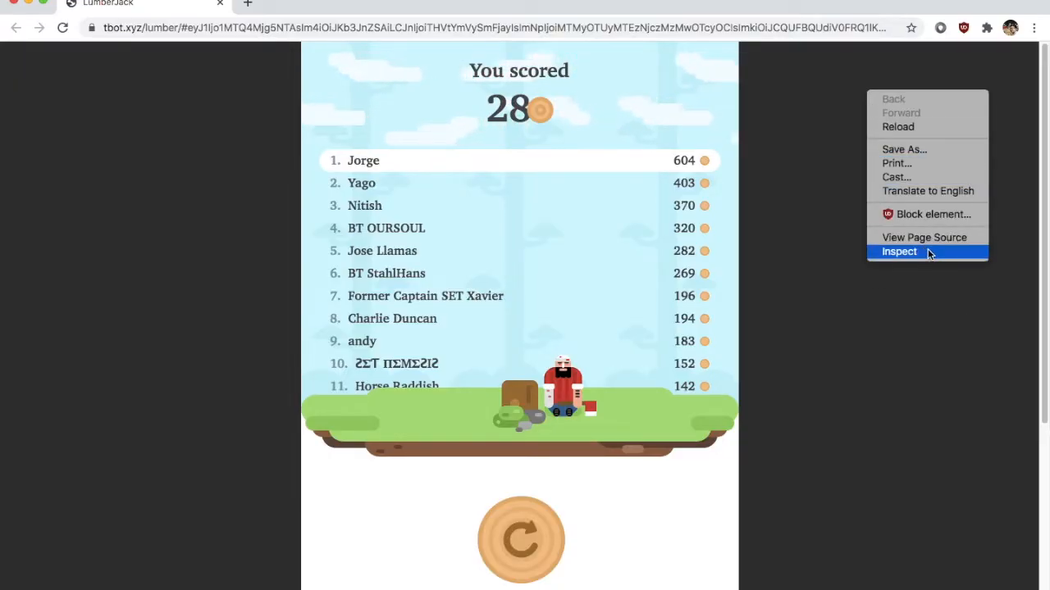
Bring up Chrome's developer tools on the LumberJack score page.
left_click(929, 253)
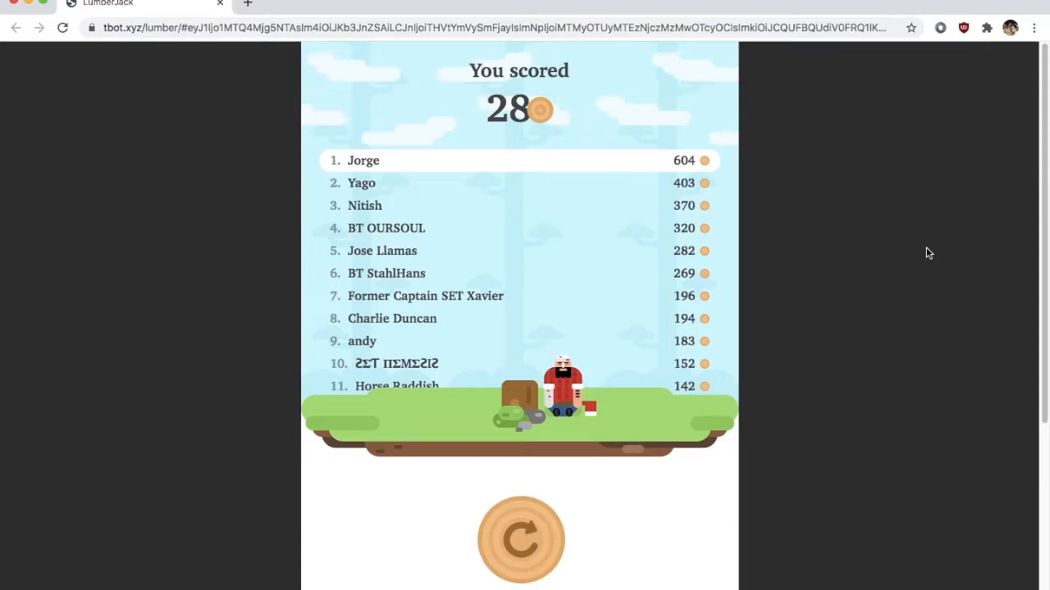
key("F12")
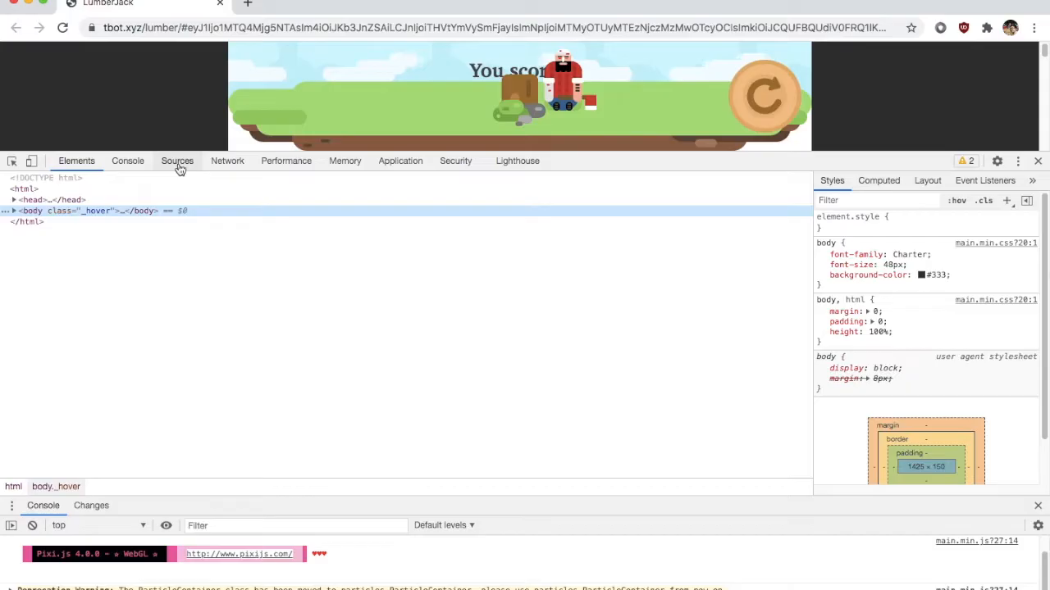
Show main.min.js from the js folder of the page sources in the code viewer.
left_click(177, 161)
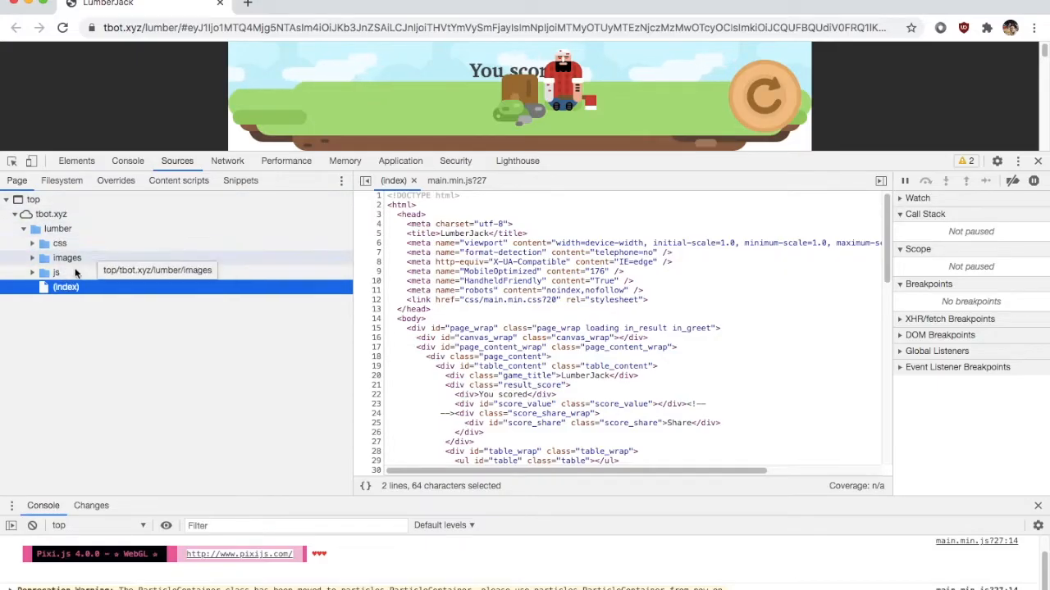
left_click(56, 273)
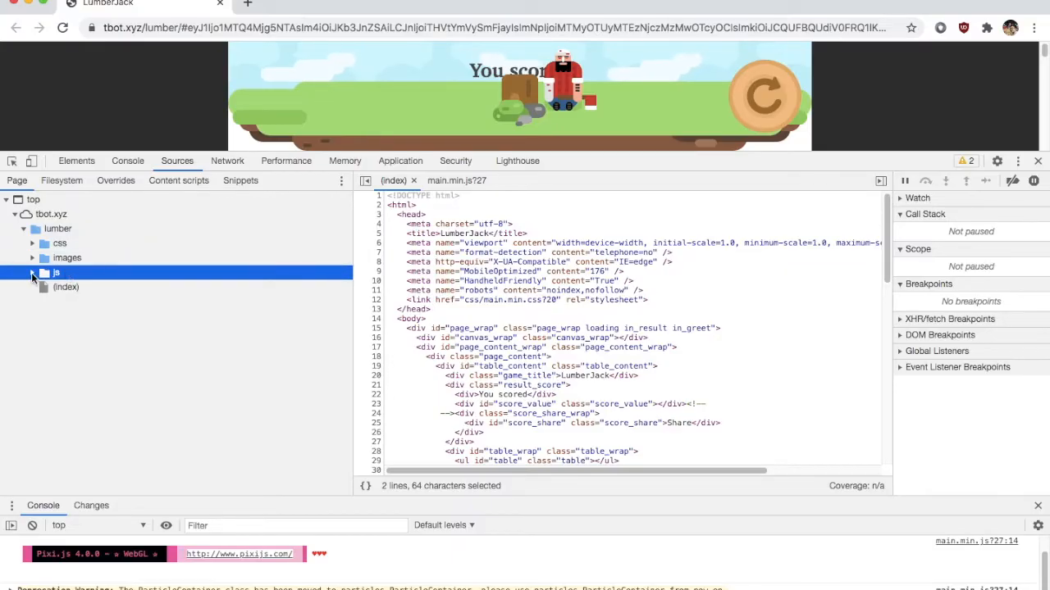
left_click(32, 273)
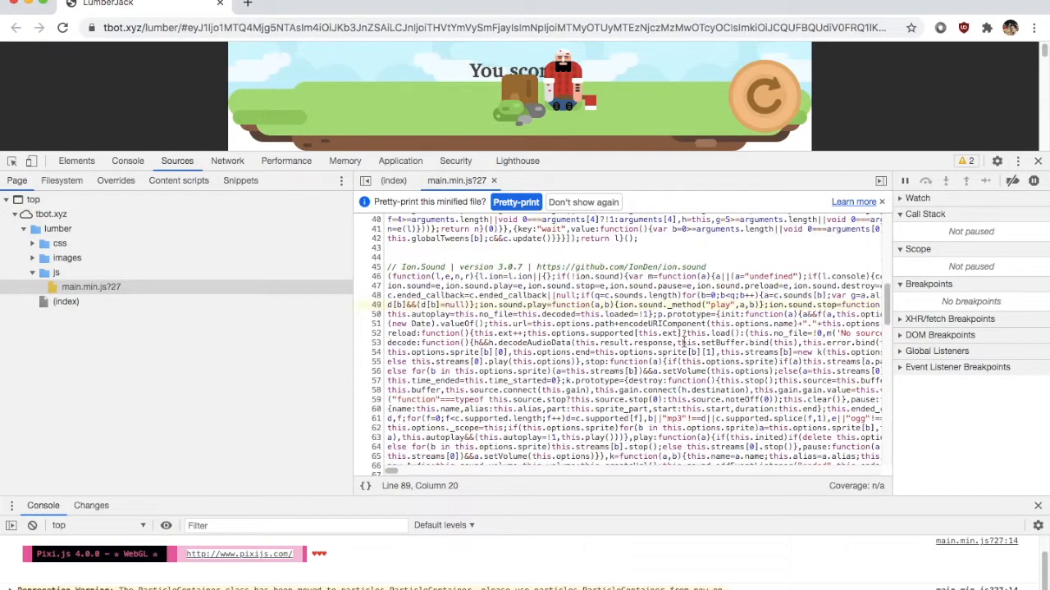
scroll("down", 3)
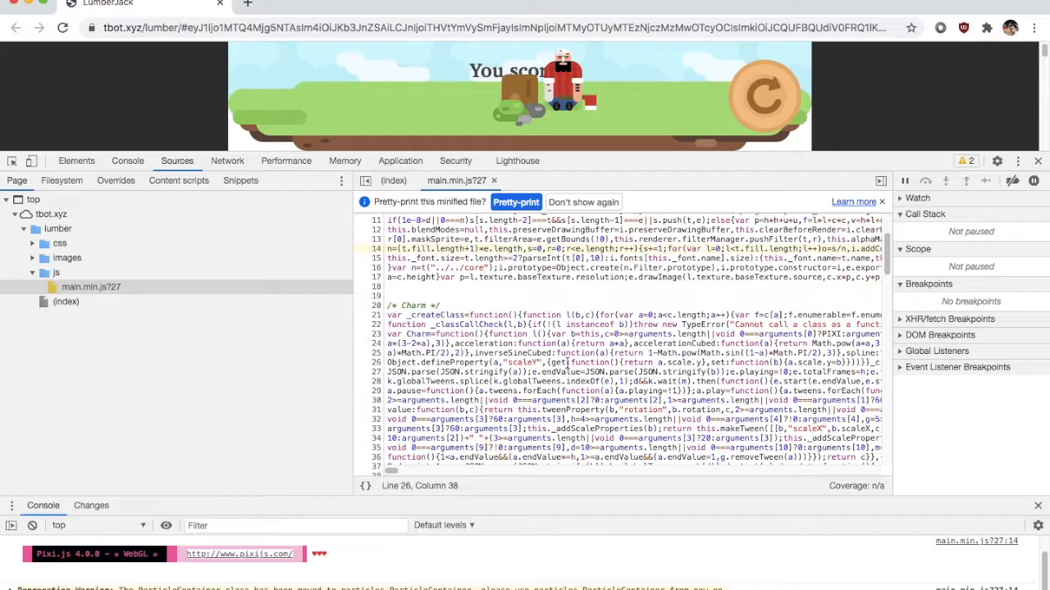
Find the Math.random branch expression, edit it so branches stay on one side, then shrink DevTools.
type("math.")
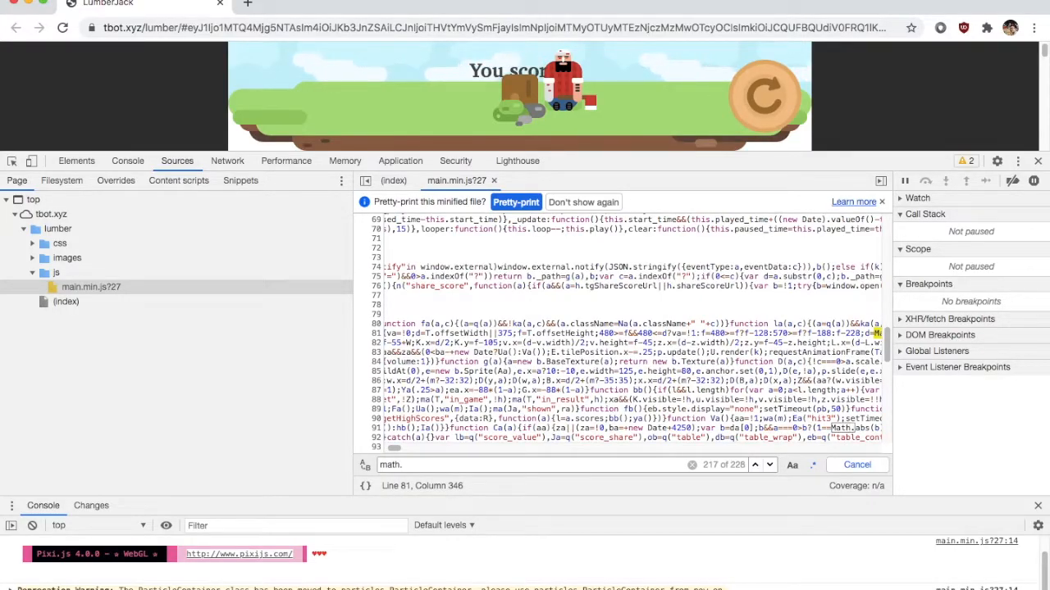
type("random")
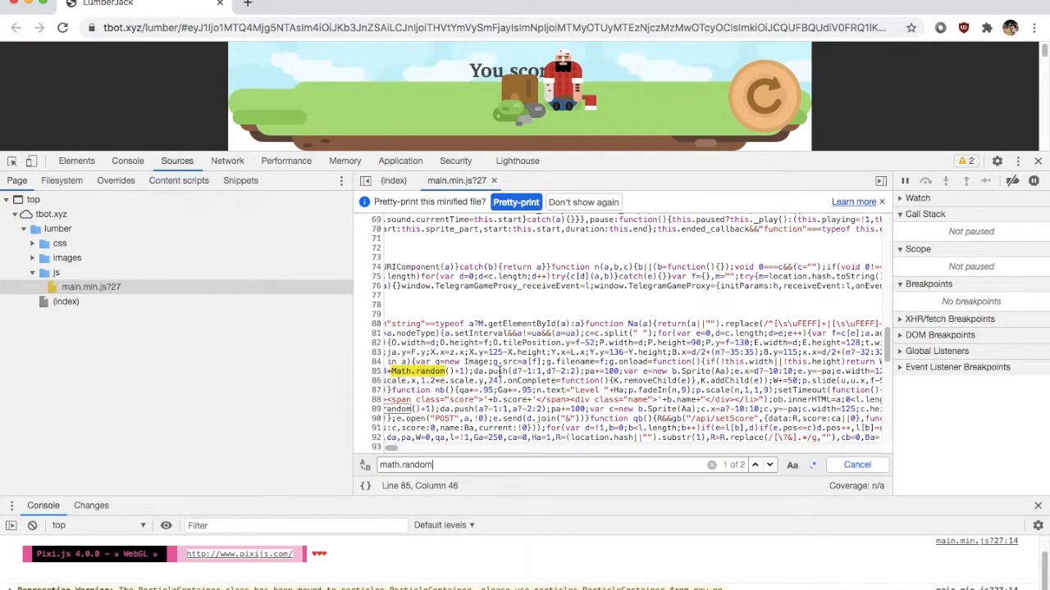
left_click(762, 465)
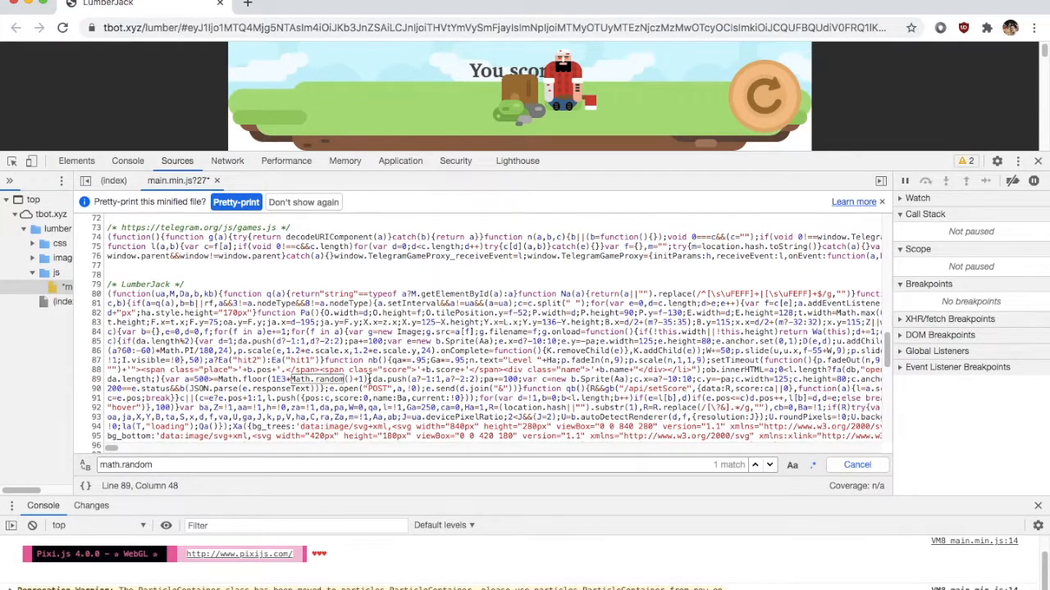
left_click_drag(197, 379, 385, 379)
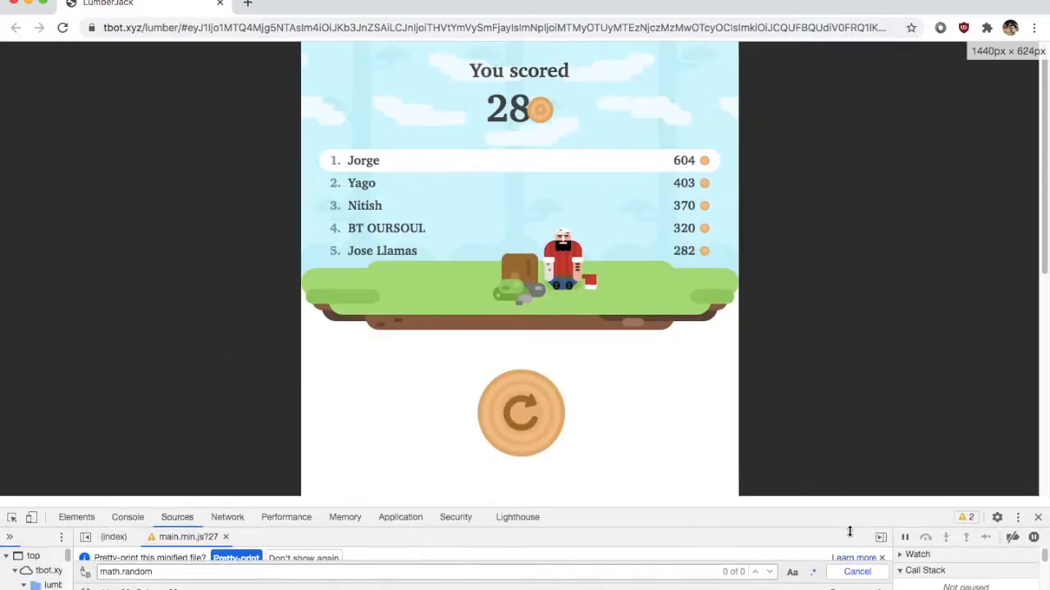
Restart the game and keep chopping on the branch-free right side to reach 94 points.
left_click(520, 414)
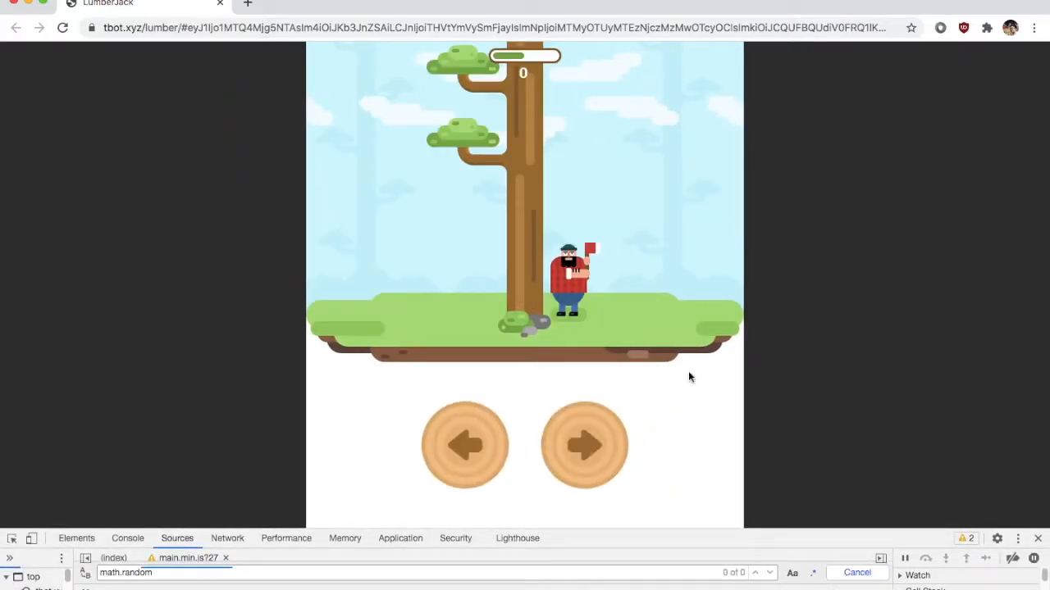
left_click(582, 447)
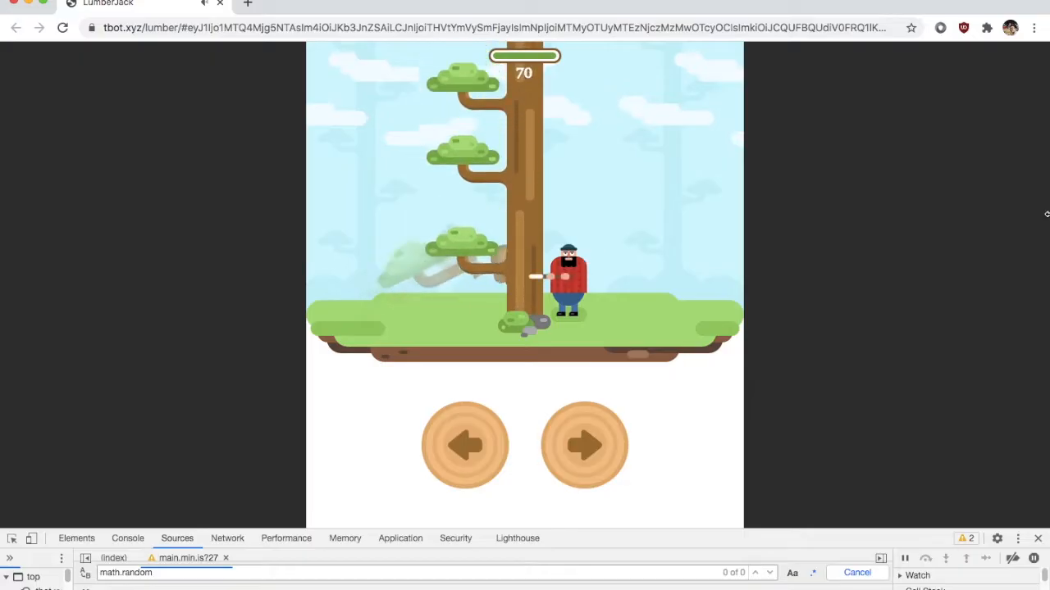
left_click(581, 447)
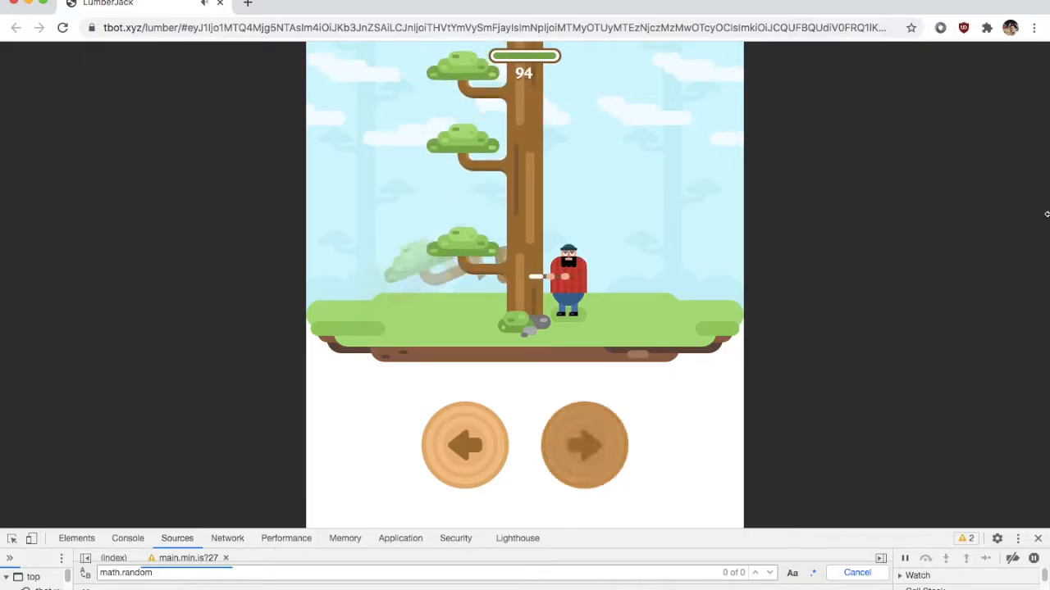